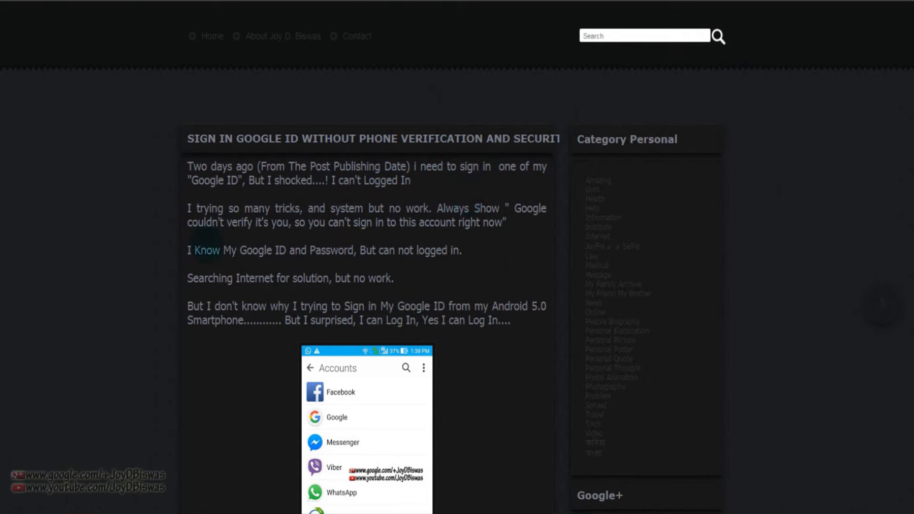
# Scroll past the introduction to the Android Accounts screenshot and step 1
pyautogui.scroll(-3)
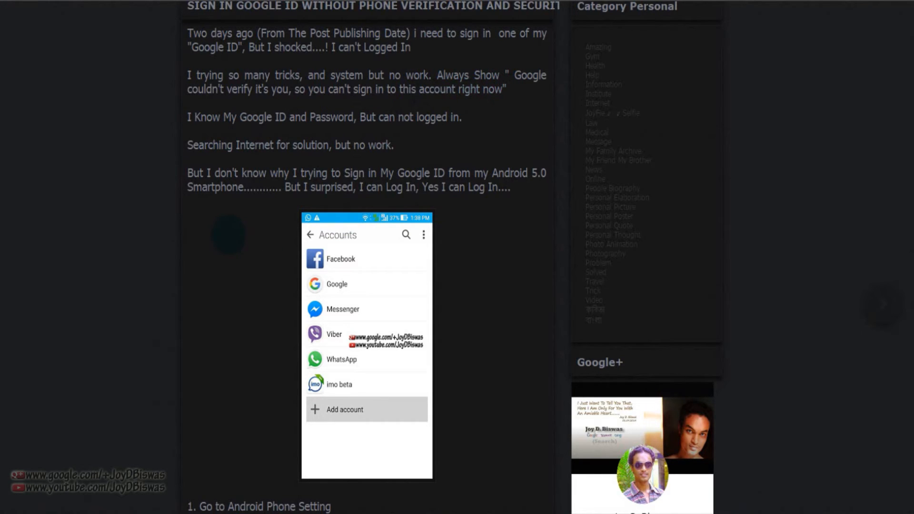
# Scroll to steps 1–3: Android Phone Setting, Account, Add Account
pyautogui.scroll(-3)
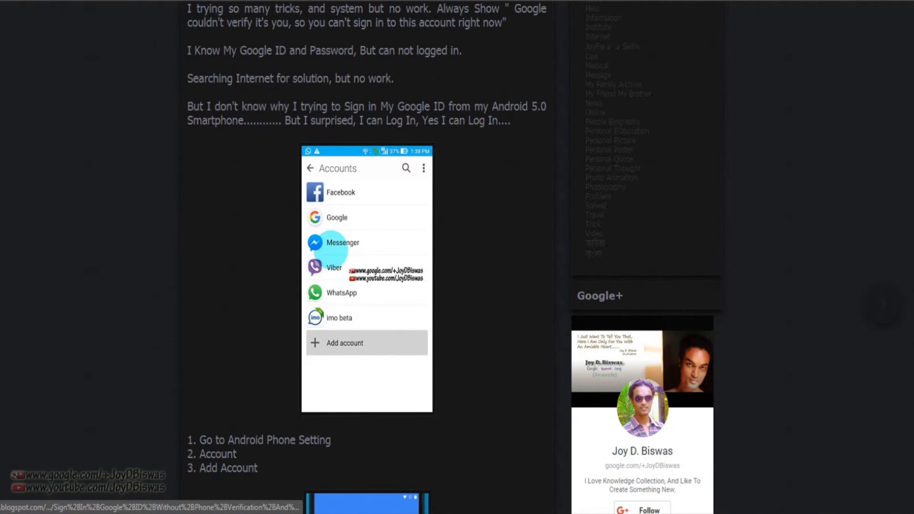
pyautogui.scroll(-3)
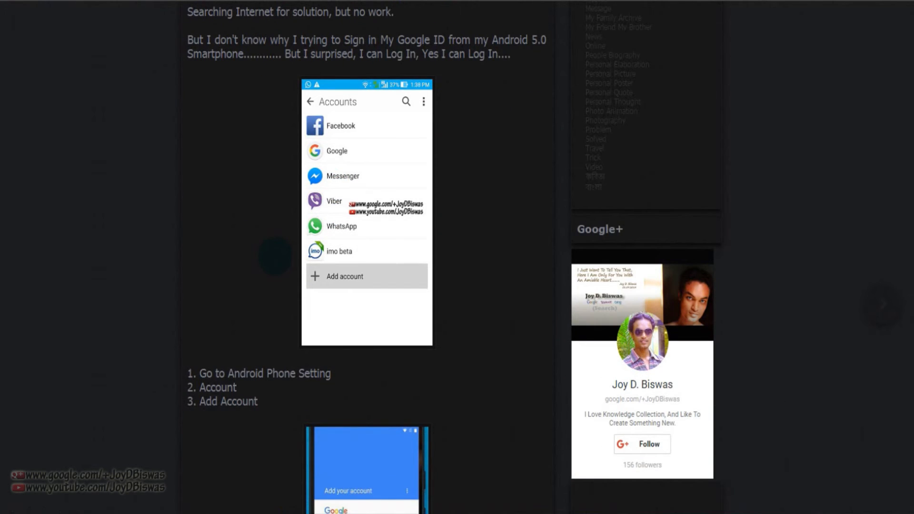
pyautogui.moveTo(461, 286)
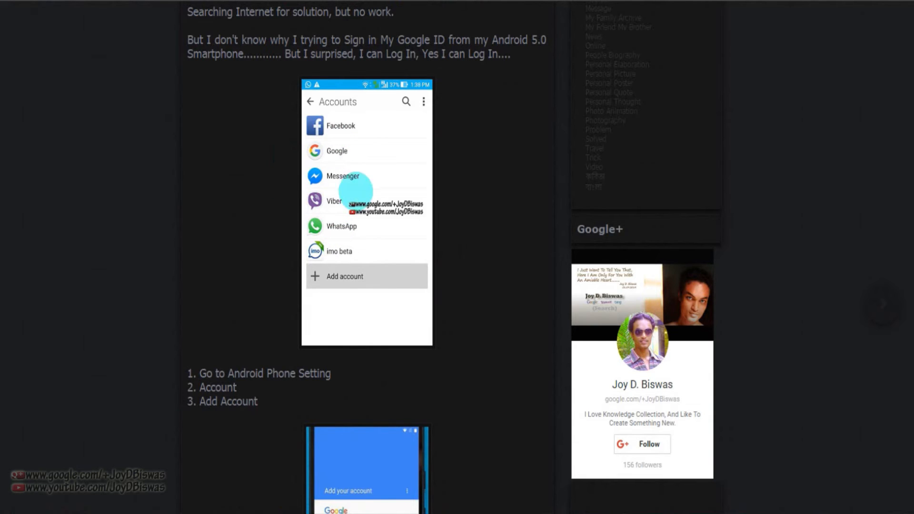
pyautogui.moveTo(341, 201)
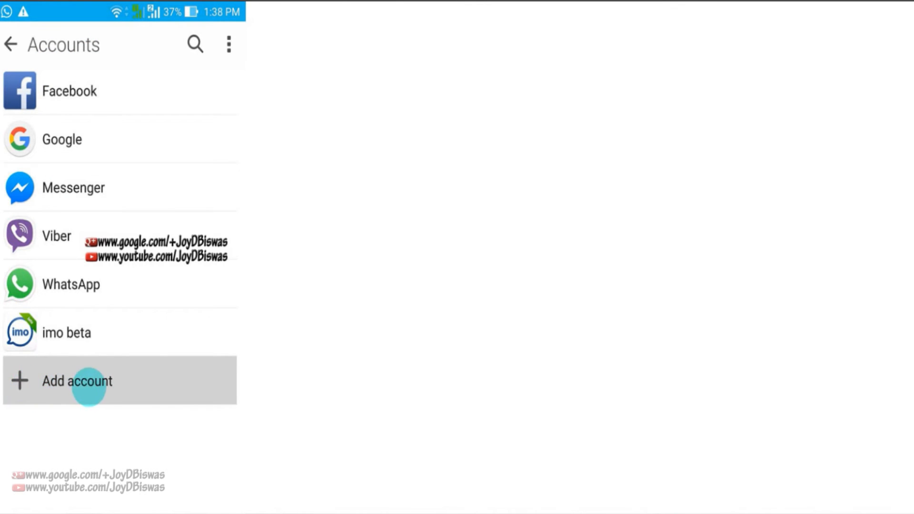
# Focus the page to continue toward the Add your account screenshot and steps 4–6
pyautogui.click(88, 381)
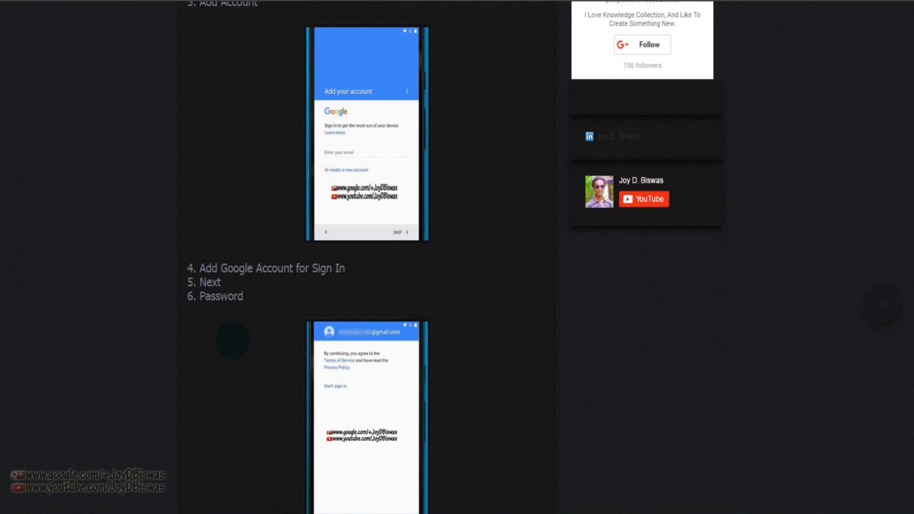
# Scroll to the 'I Logged In' closing message, author box and 0 comments / Post a Comment area
pyautogui.scroll(-3)
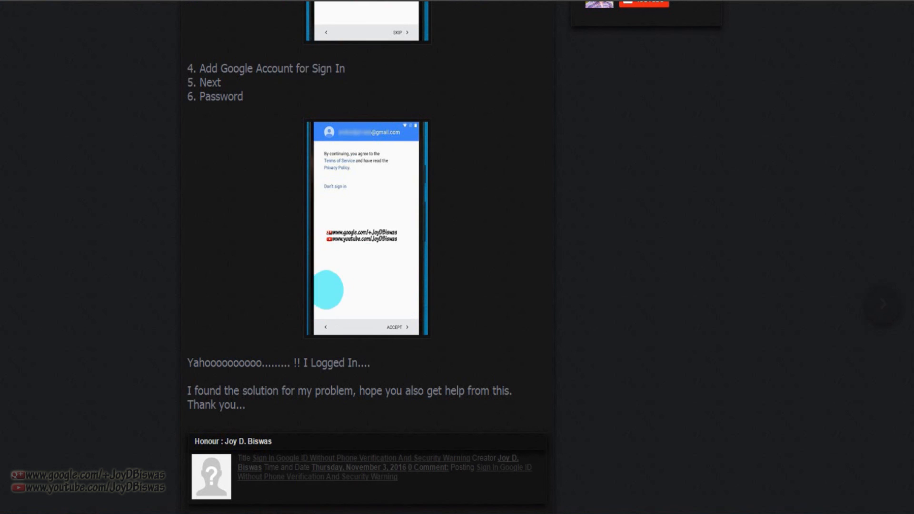
pyautogui.scroll(-3)
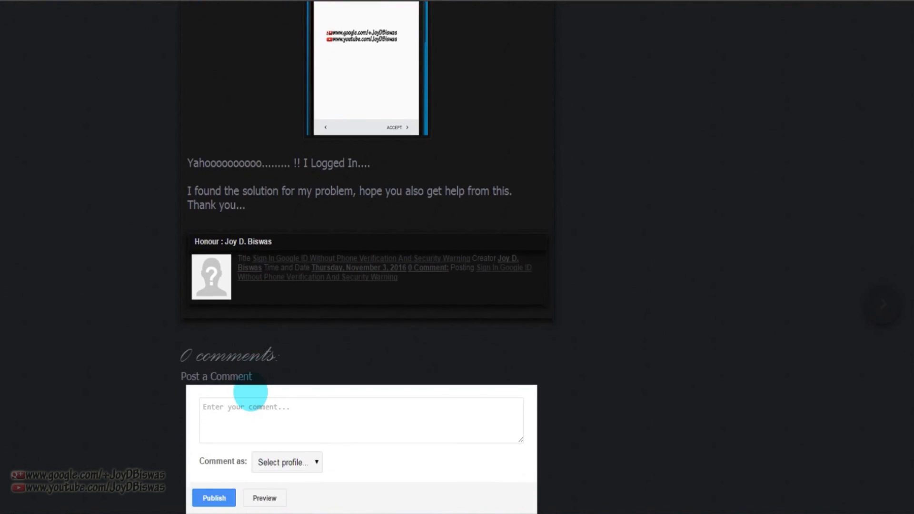
pyautogui.scroll(-3)
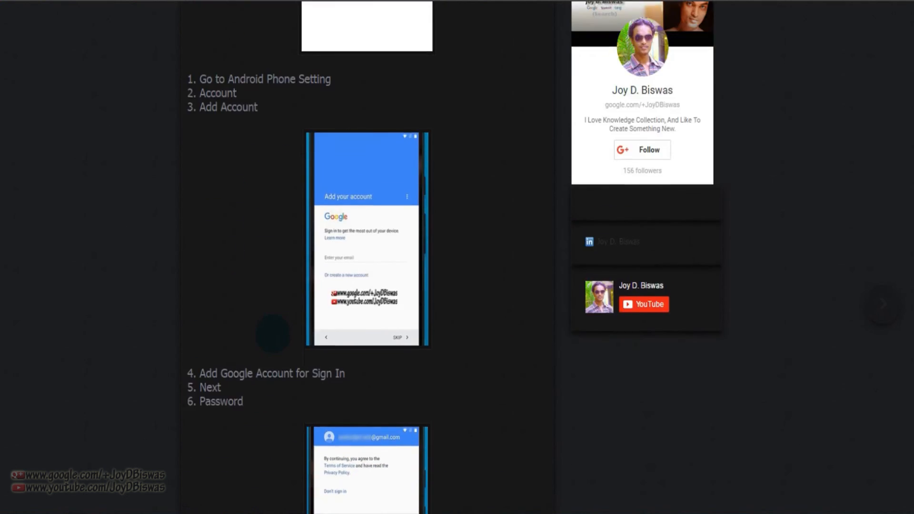
pyautogui.scroll(-3)
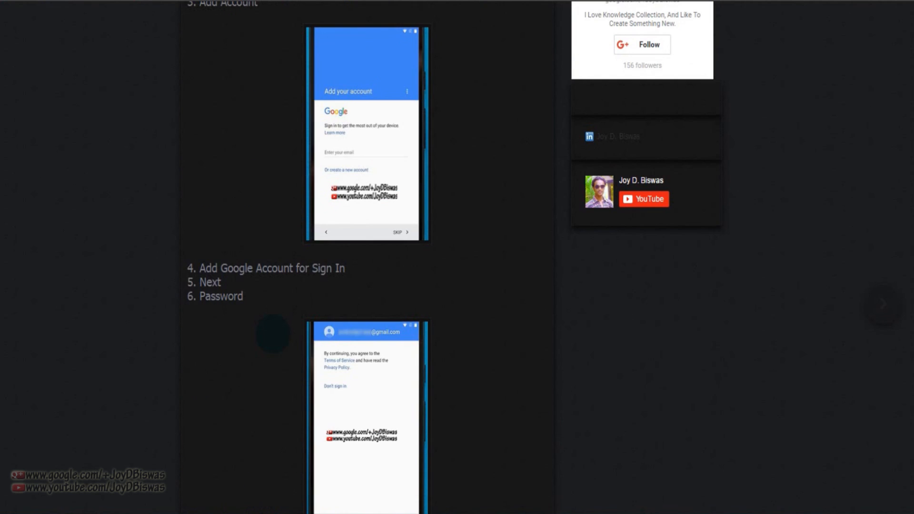
pyautogui.scroll(-3)
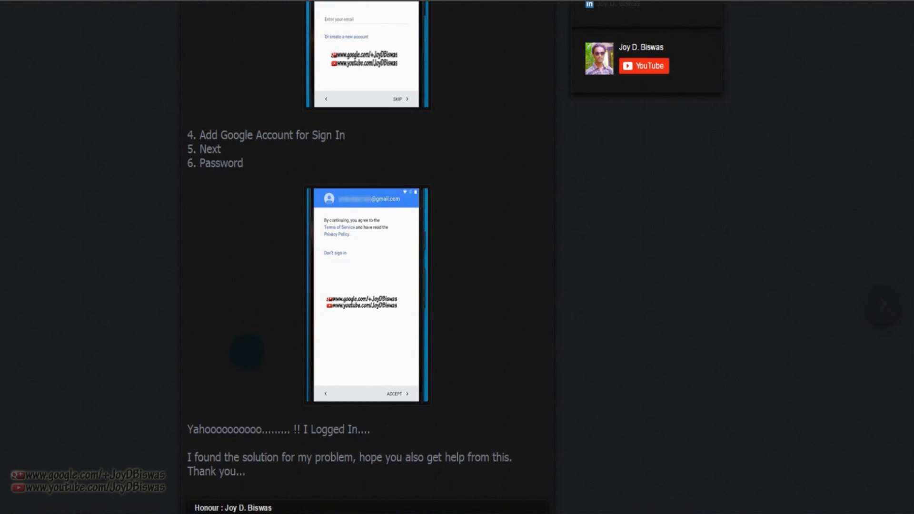
pyautogui.scroll(-3)
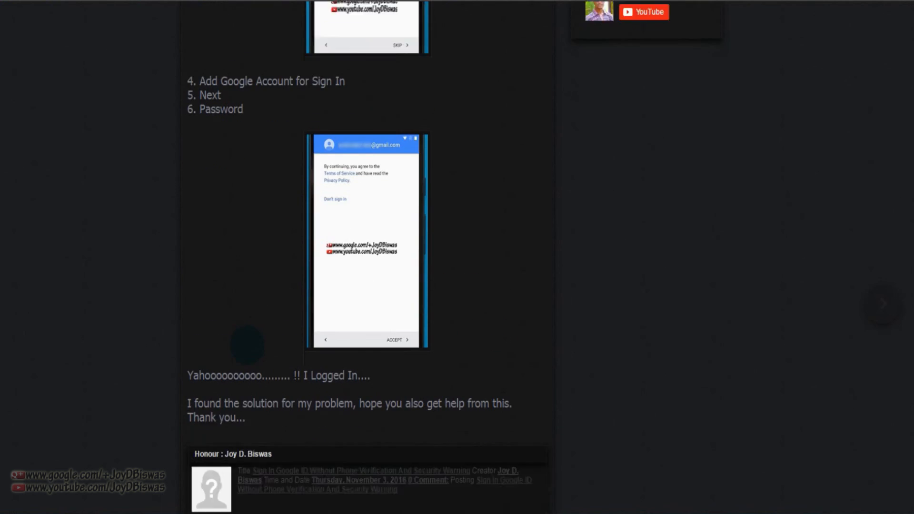
pyautogui.scroll(-3)
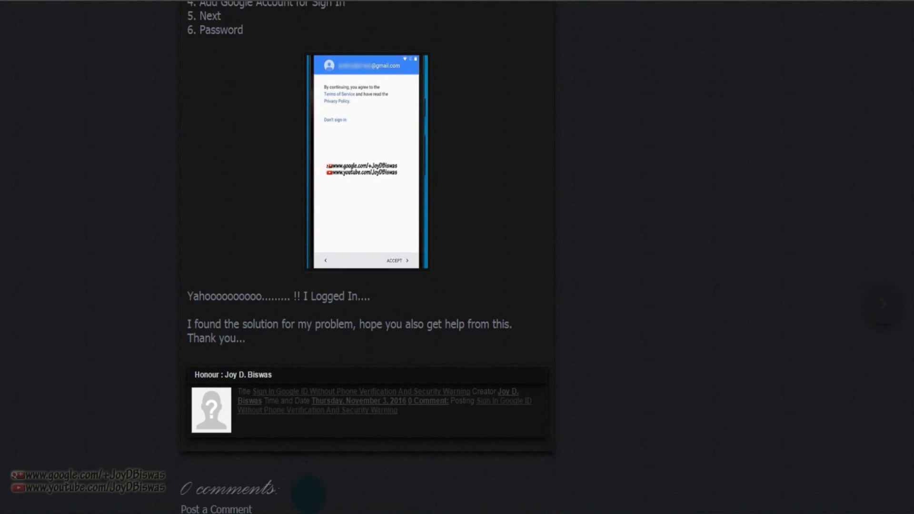